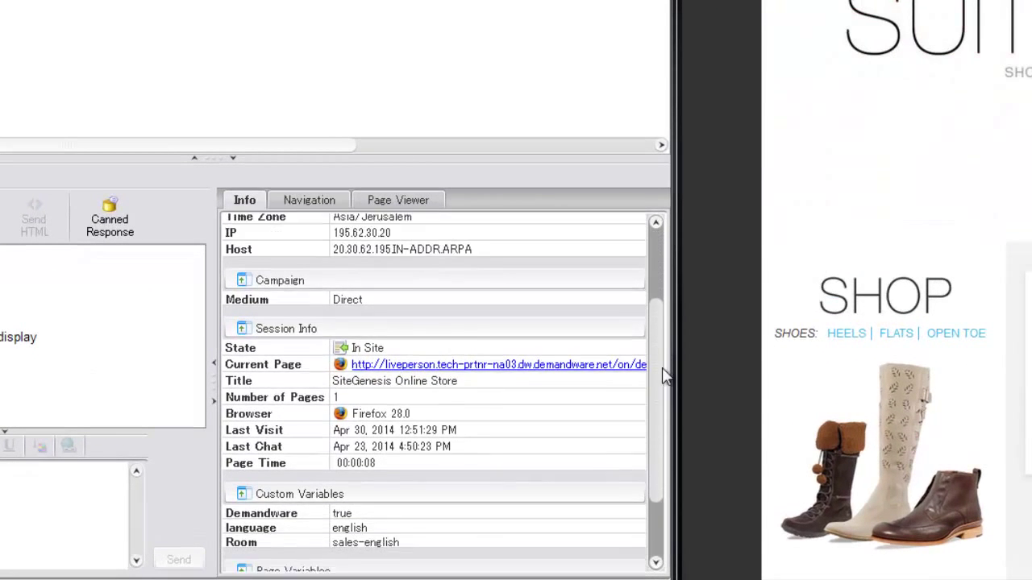
Step: Browse Mens > Shorts and open the Straight Fit Shorts product page
scroll(down, 3)
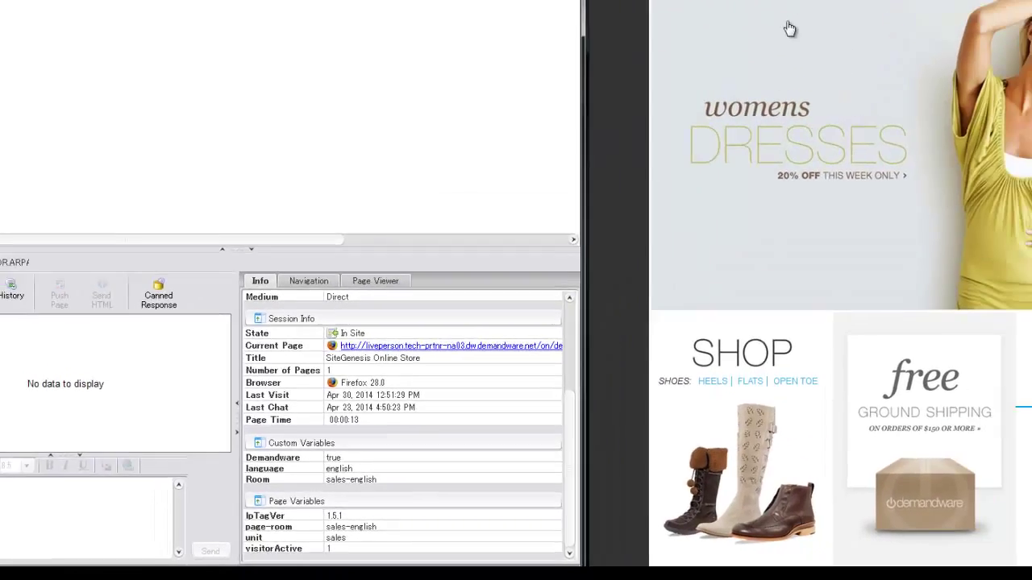
click(676, 103)
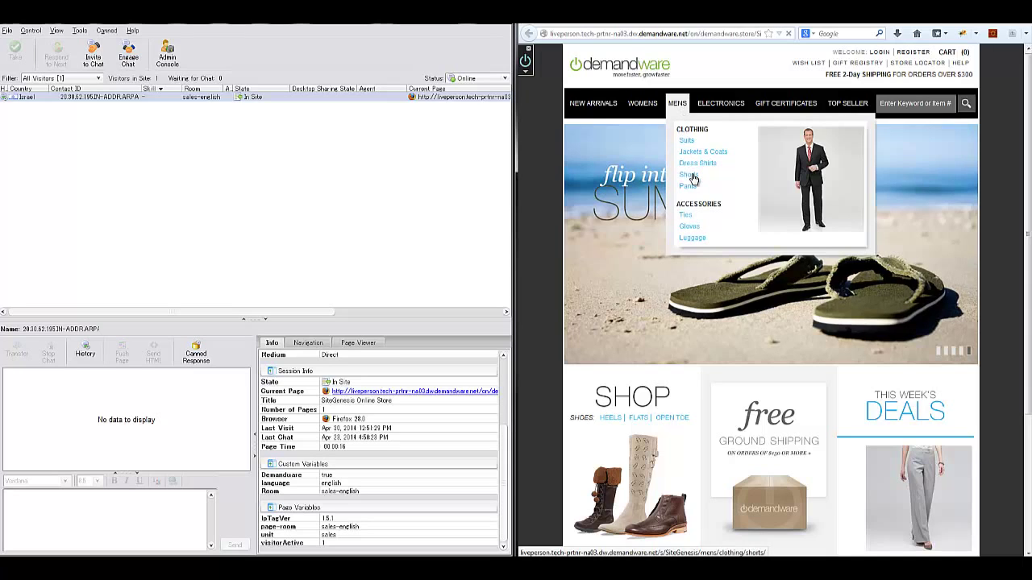
click(692, 174)
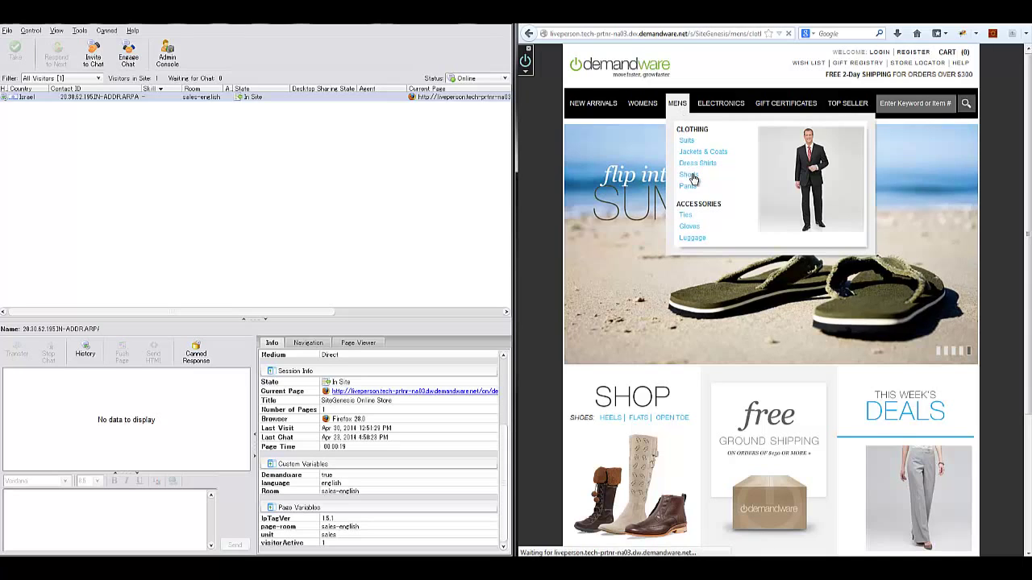
click(688, 174)
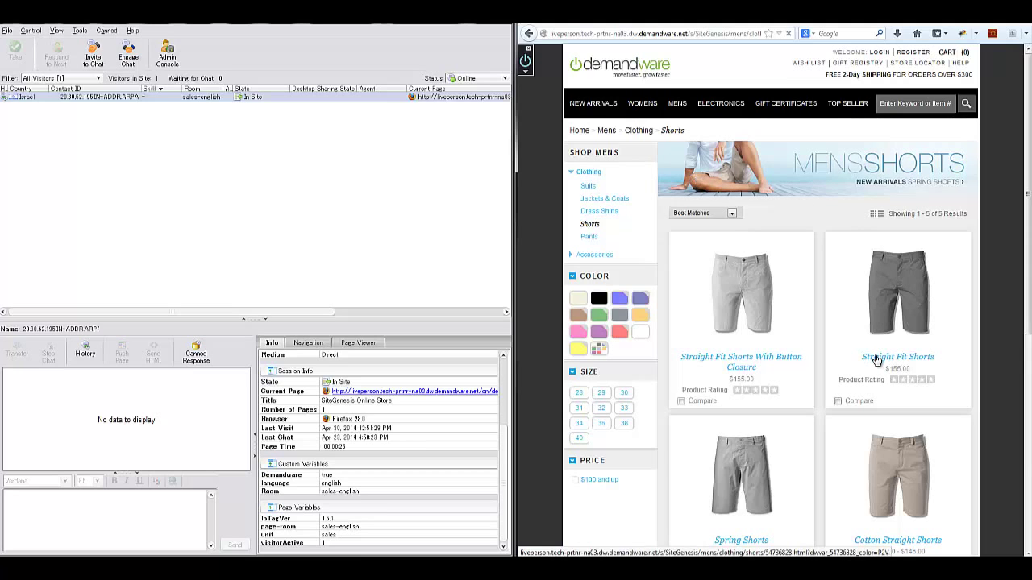
click(897, 356)
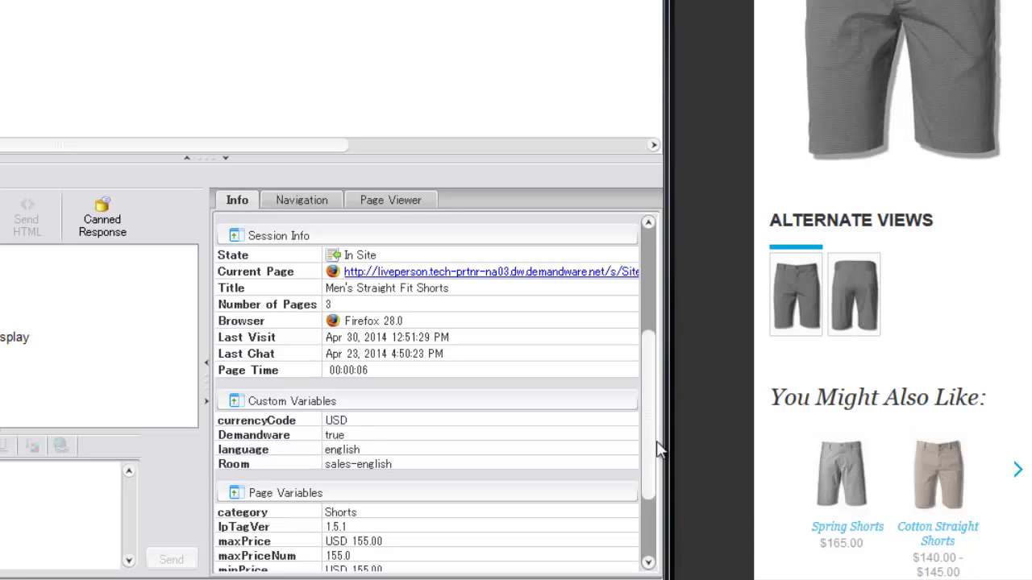
scroll(down, 3)
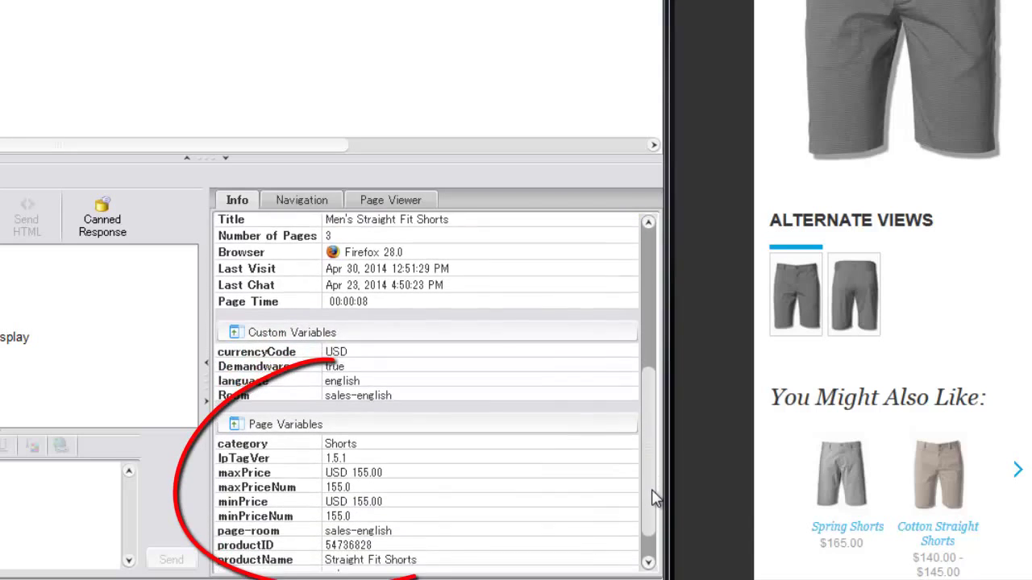
scroll(down, 3)
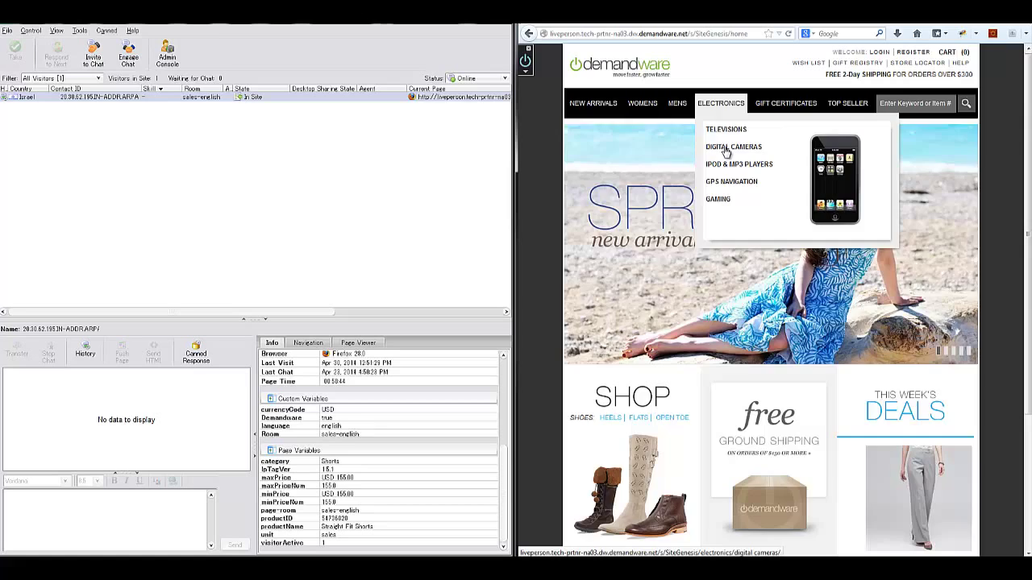
Step: Browse Digital Cameras and add the Sony Cyber-shot W120 to the cart
click(733, 147)
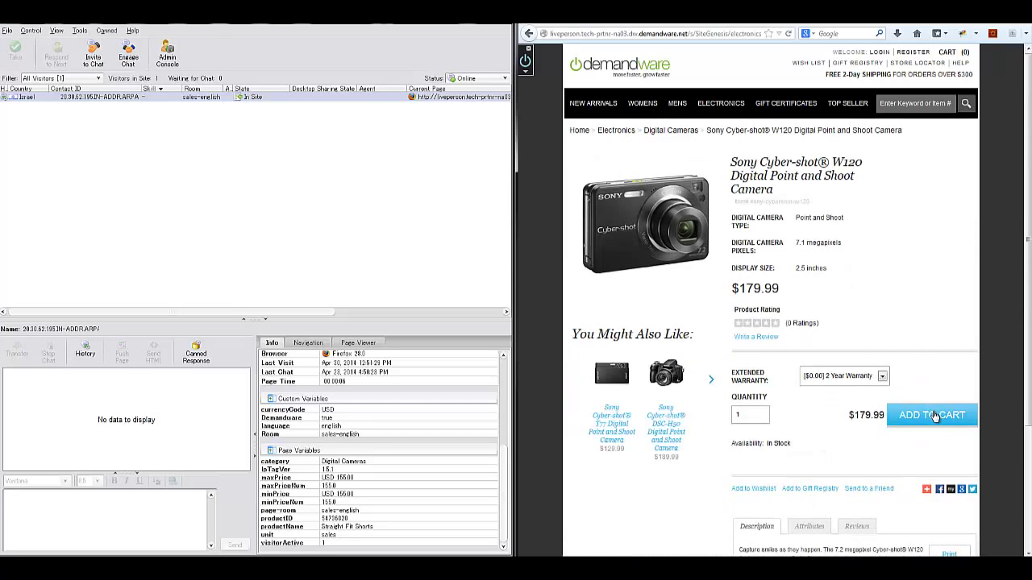
click(931, 415)
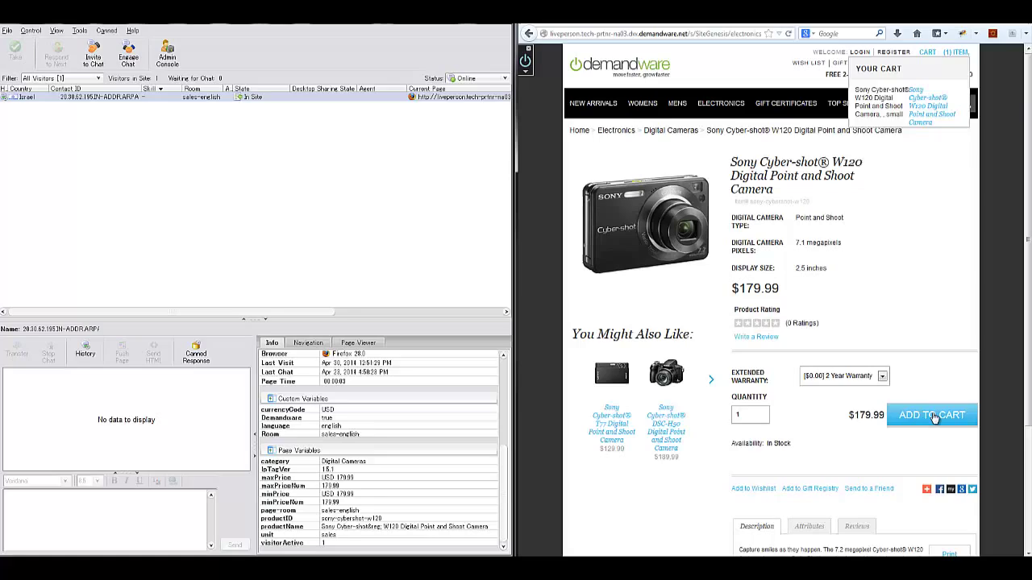
click(932, 416)
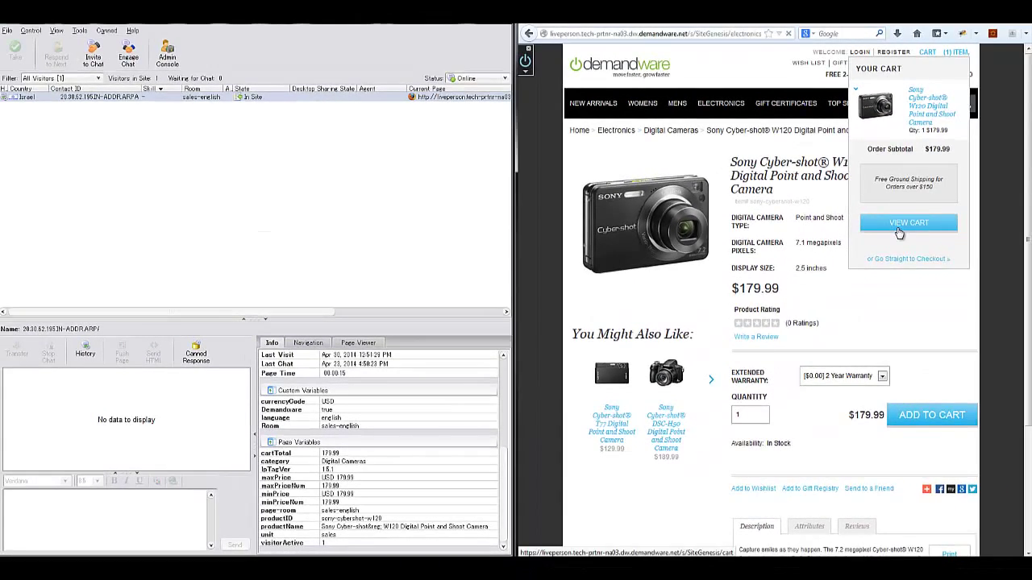
Step: Go from the cart to Checkout and log in as a returning customer
click(908, 223)
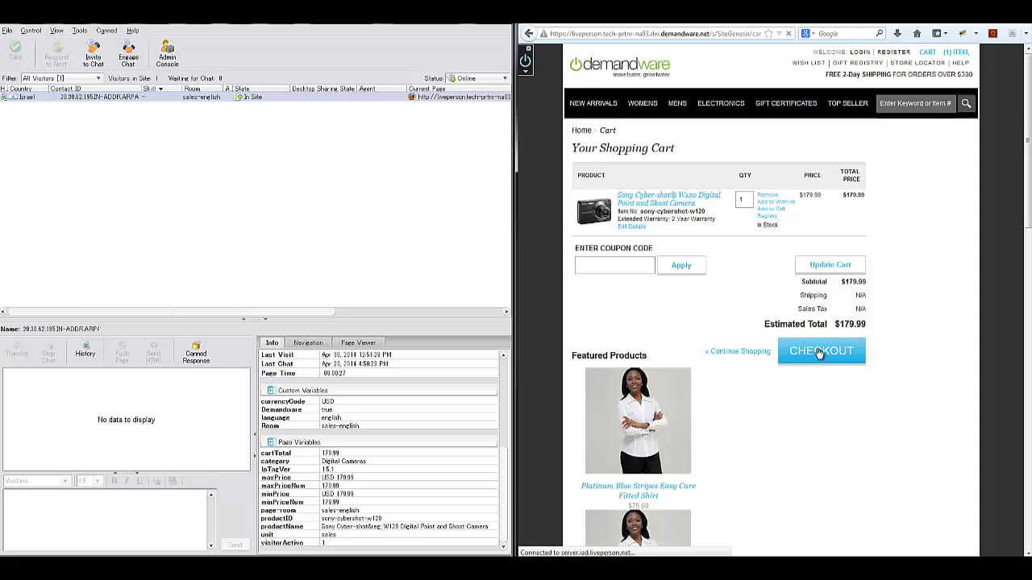
click(821, 351)
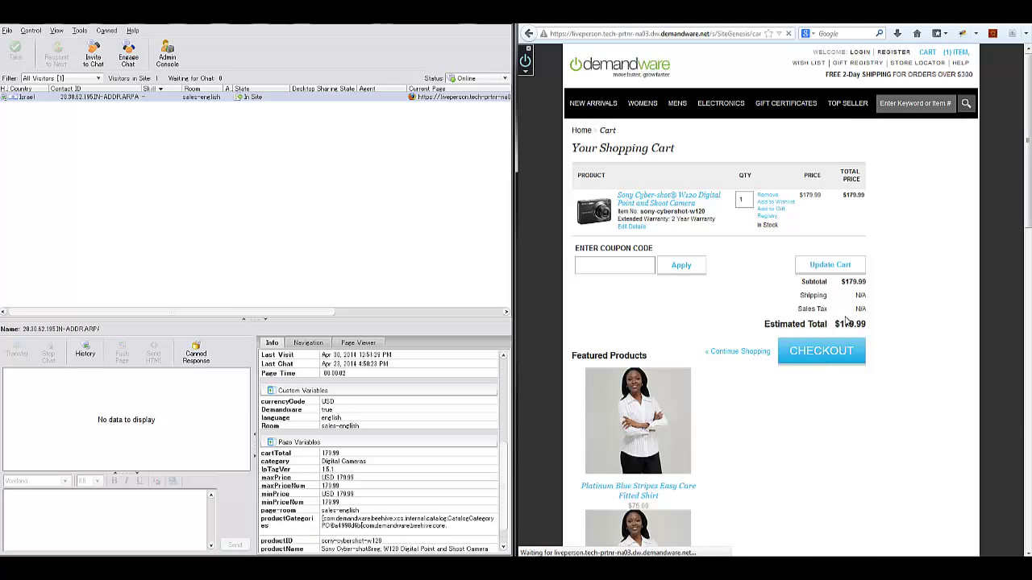
click(821, 350)
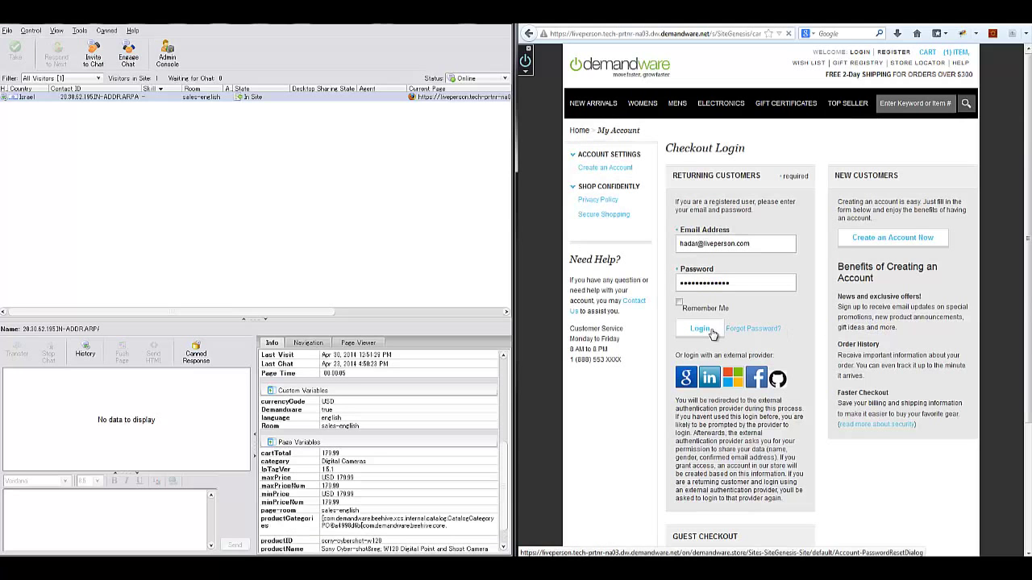
click(700, 328)
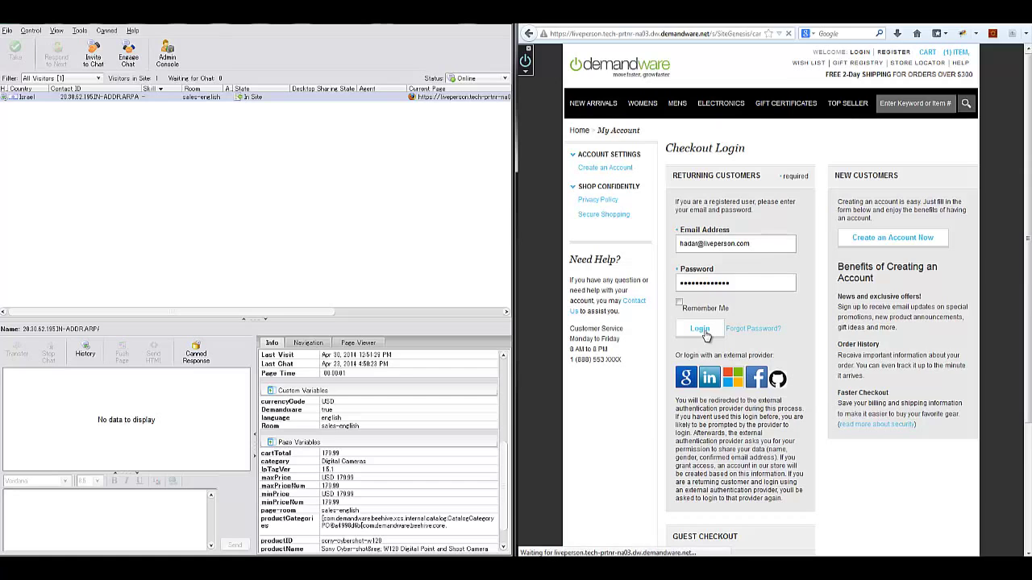
click(699, 328)
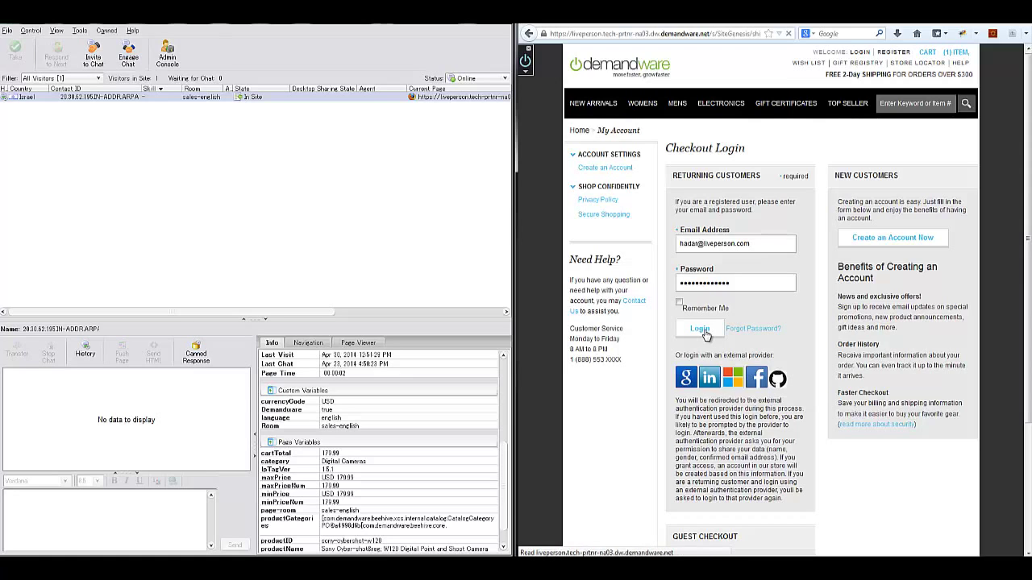
click(698, 328)
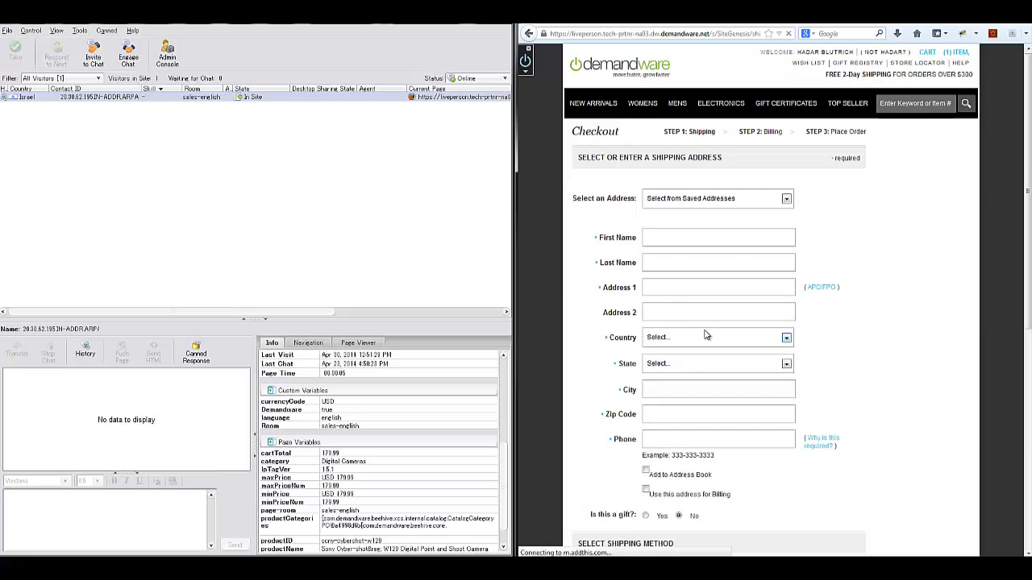
Step: Fill shipping with the saved New York address and continue to Billing
click(785, 199)
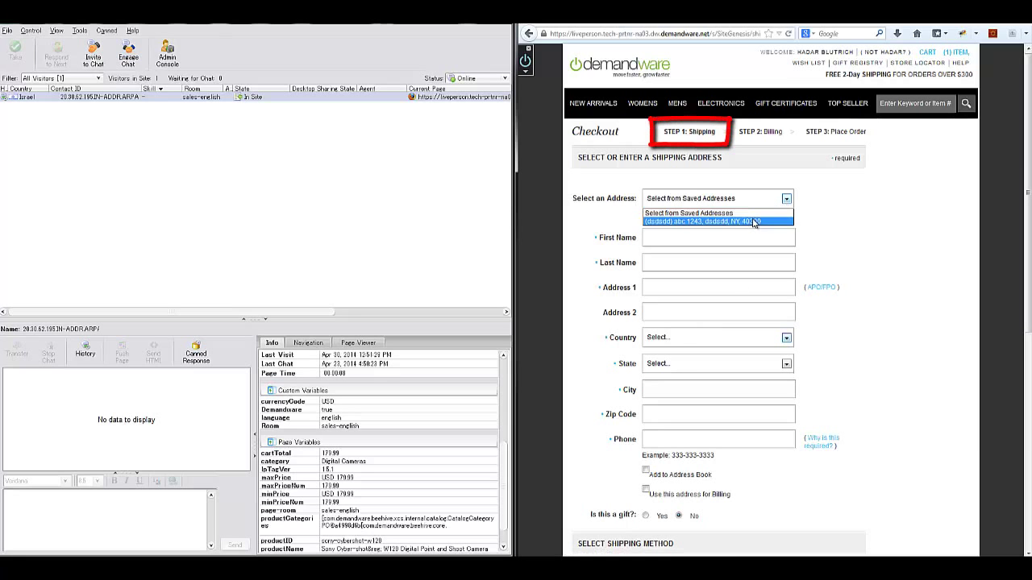
click(716, 221)
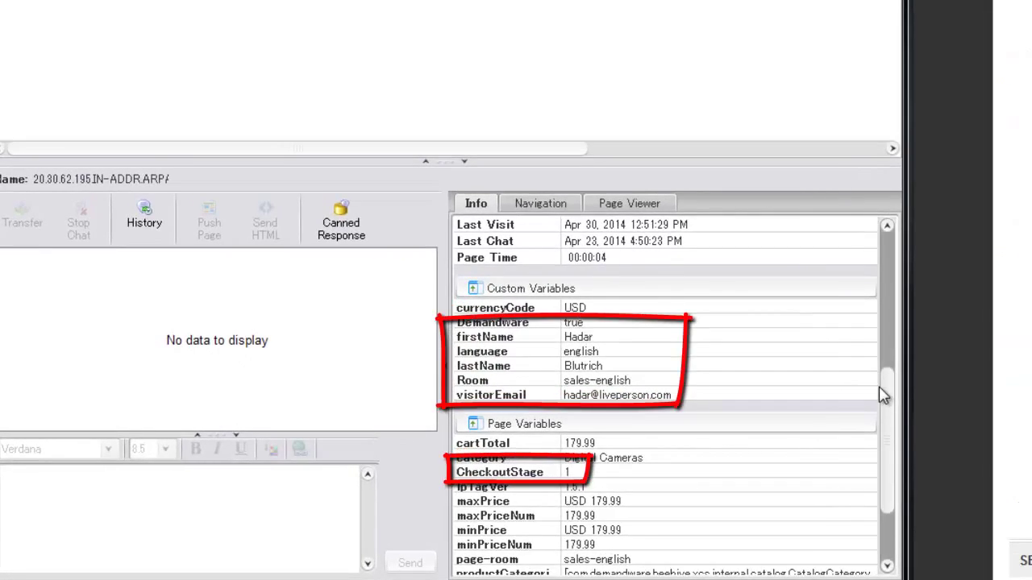
scroll(down, 3)
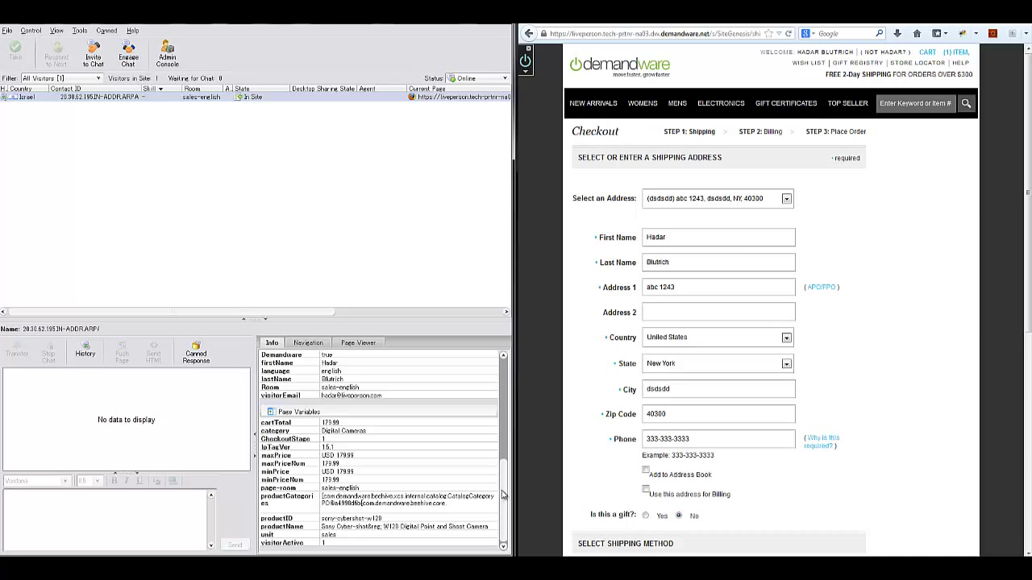
scroll(down, 3)
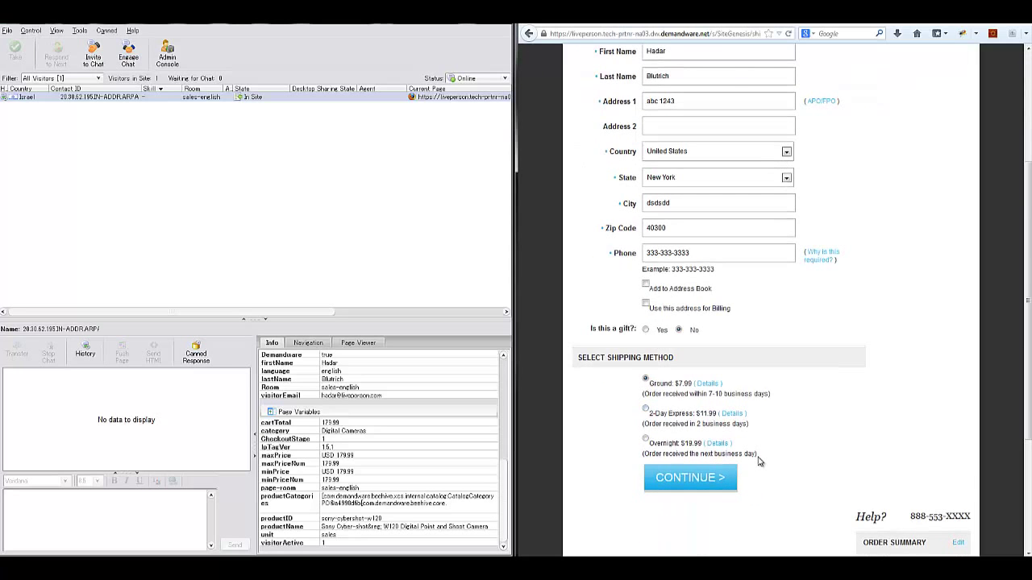
click(689, 477)
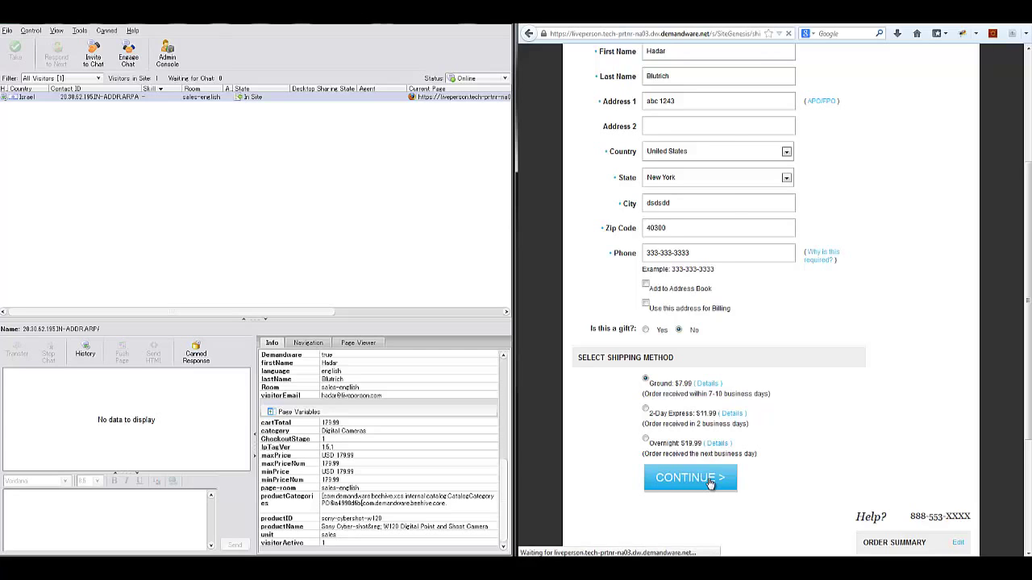
click(690, 478)
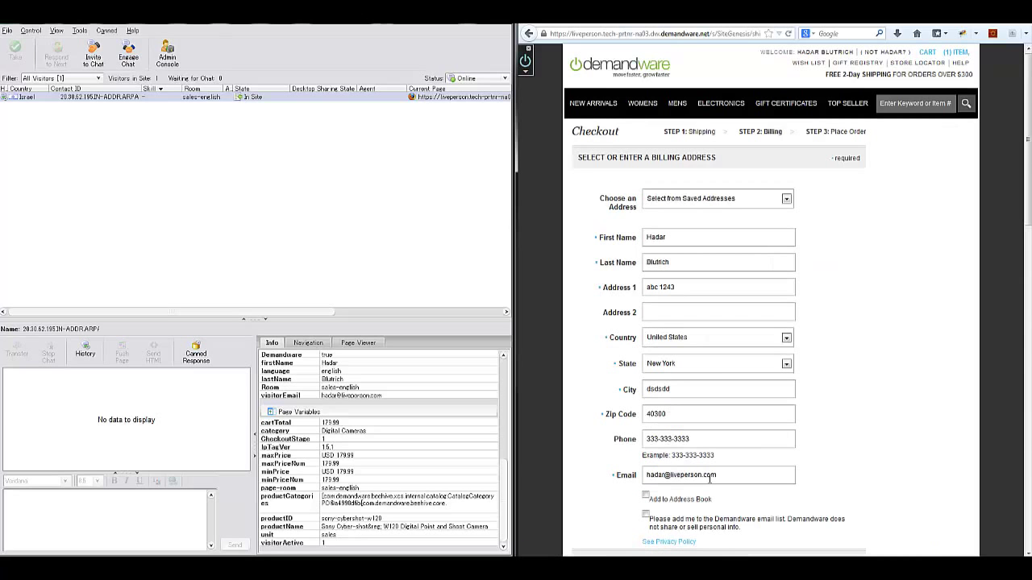
Step: Accept the incoming chat from the shopper
click(619, 66)
text(Hello)
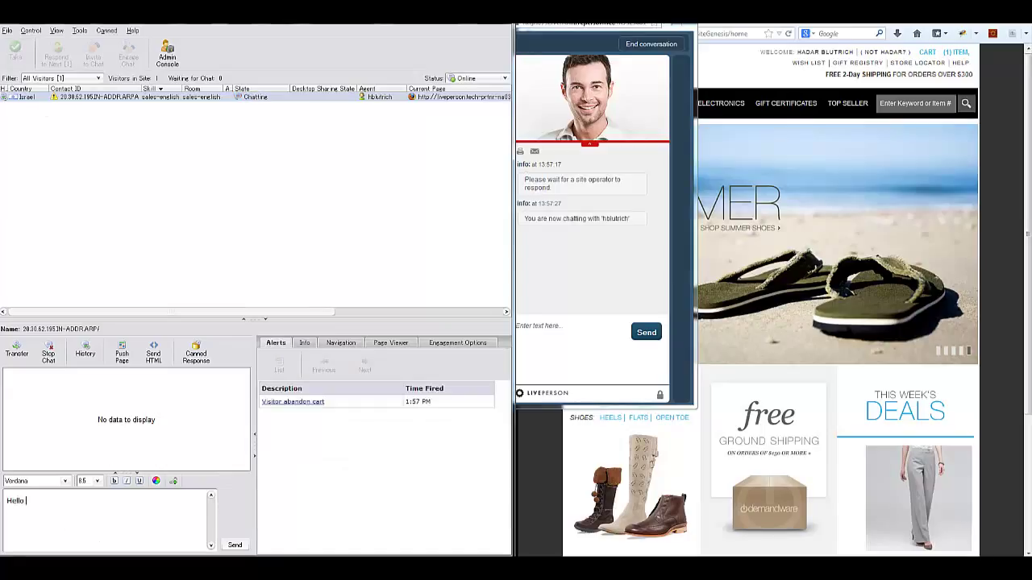
Step: Send the greeting and camera offer, then reply 'no problem, please pick a date from the calendar'
click(233, 545)
text(I can see you want to buy the Sony Cyber-shot W120 Digital Point and Shoot Camera, how may I help)
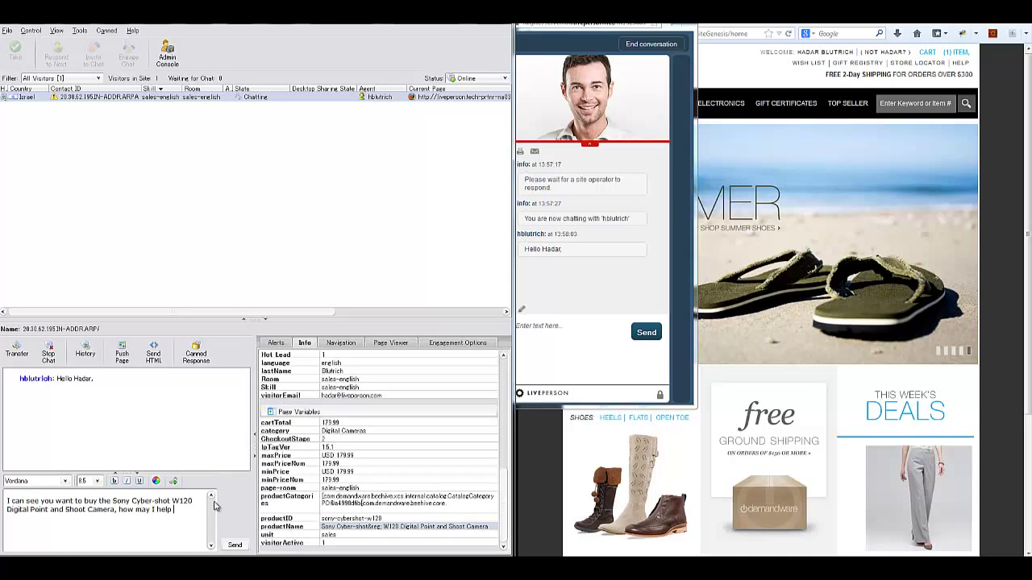
click(645, 332)
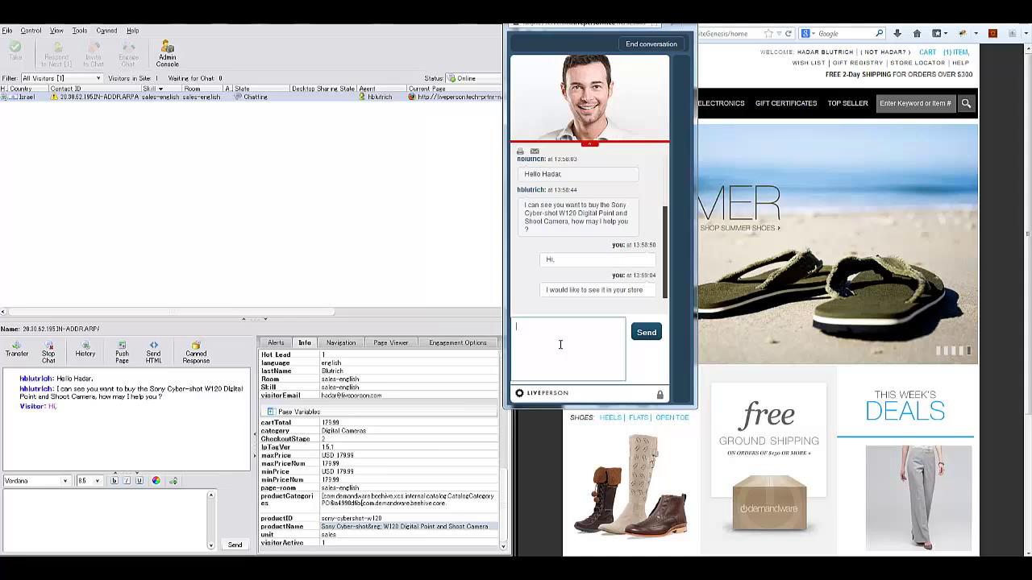
click(646, 333)
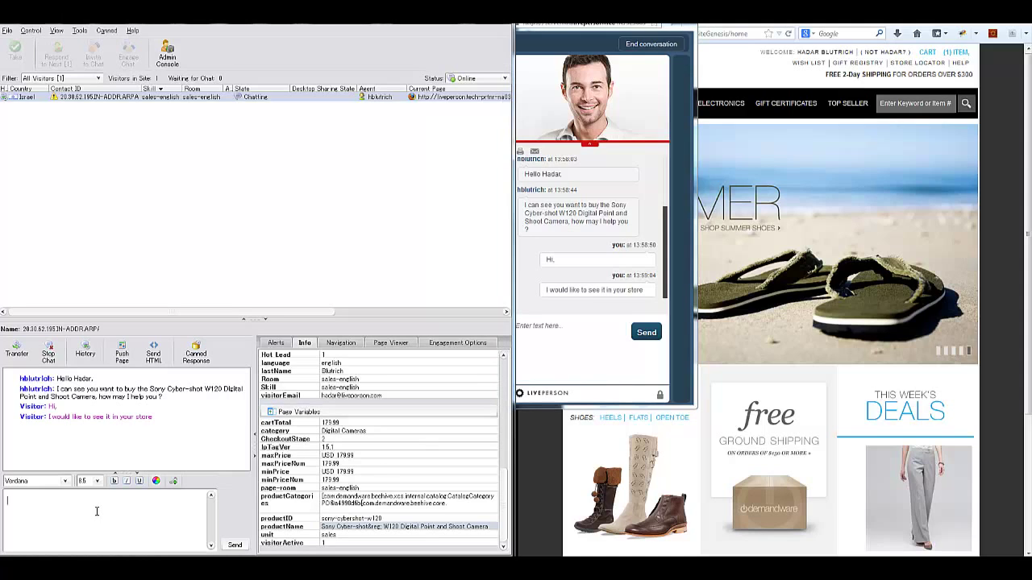
text(no problem, please pick a date from the calendar)
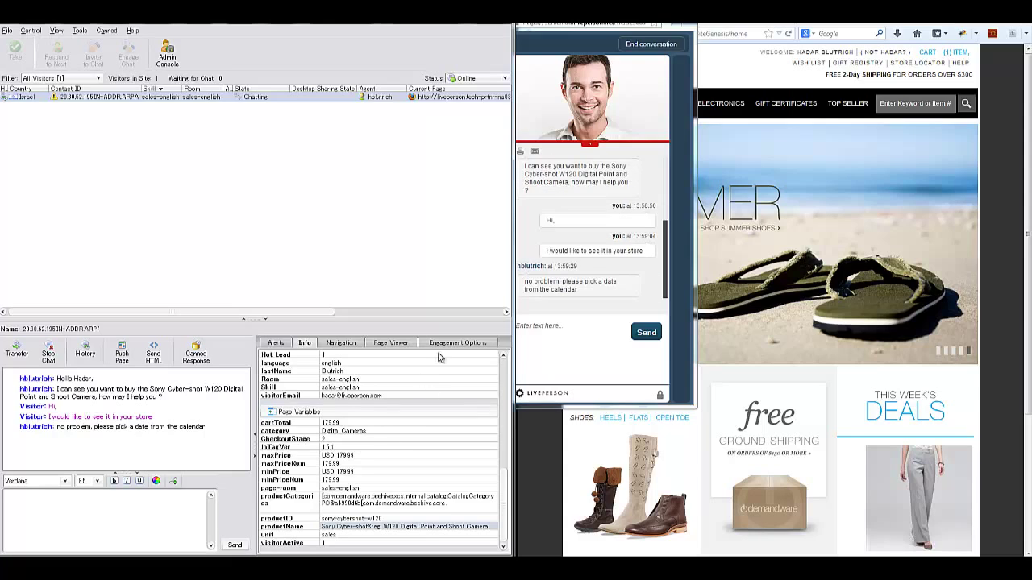
click(457, 343)
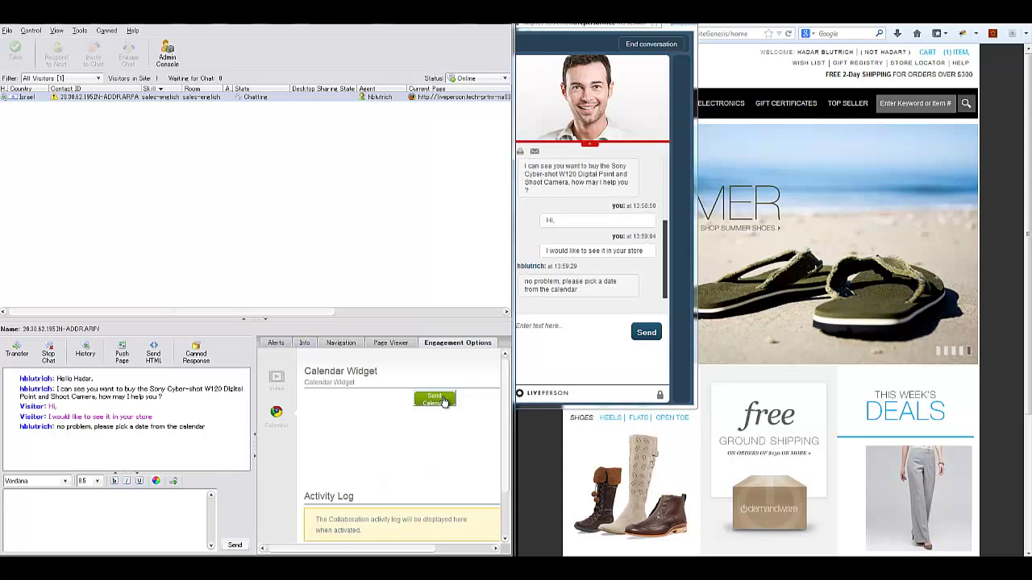
Step: Send the calendar widget and open Live Help on the Nexus 5 mobile store
click(434, 397)
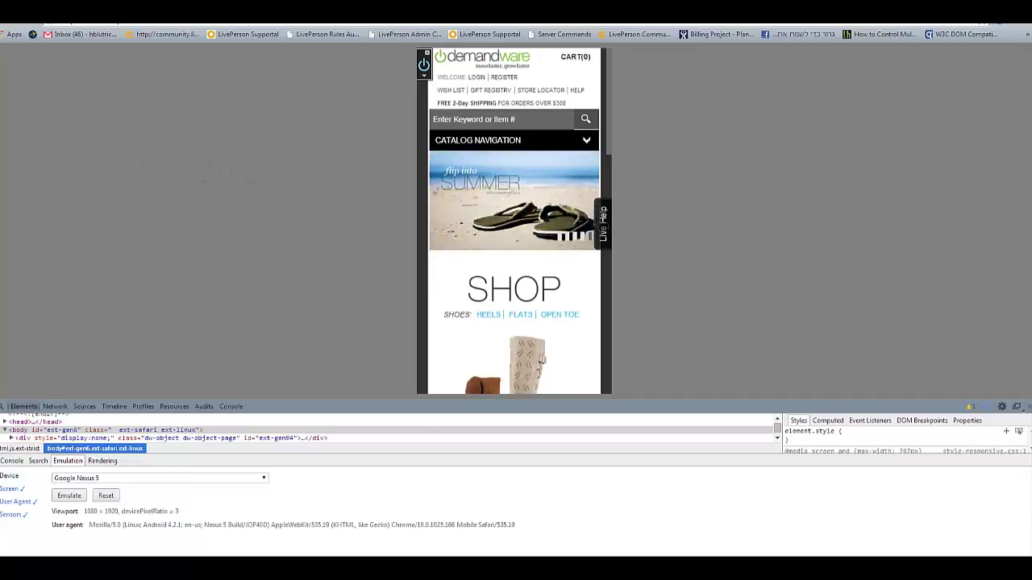
click(603, 224)
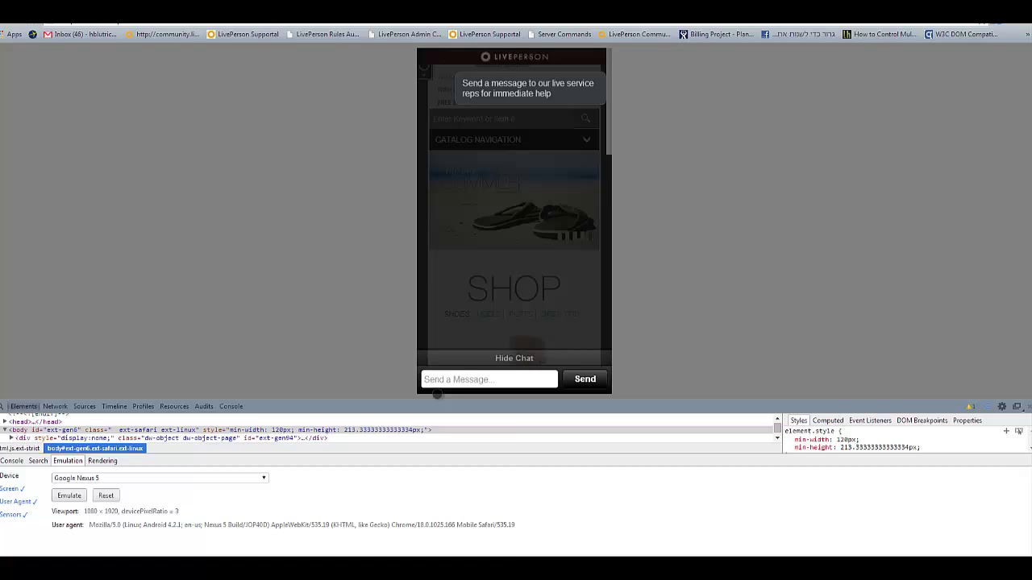